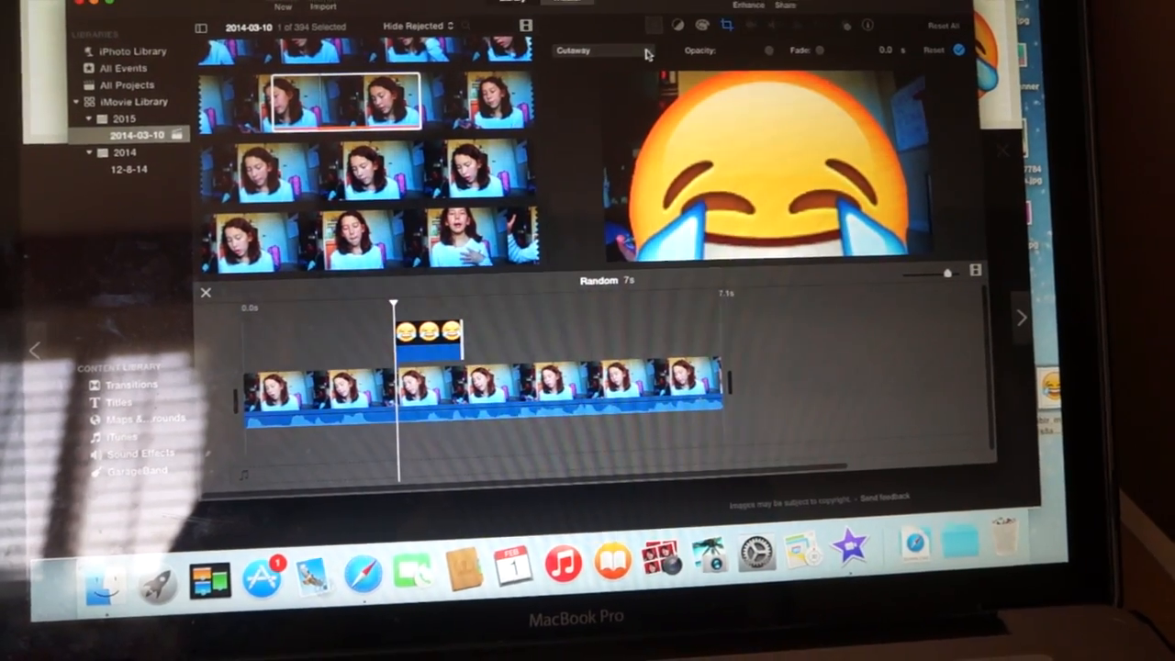
Step: Select the emoji clip above the video and show its overlay style choices, currently Cutaway
click(595, 50)
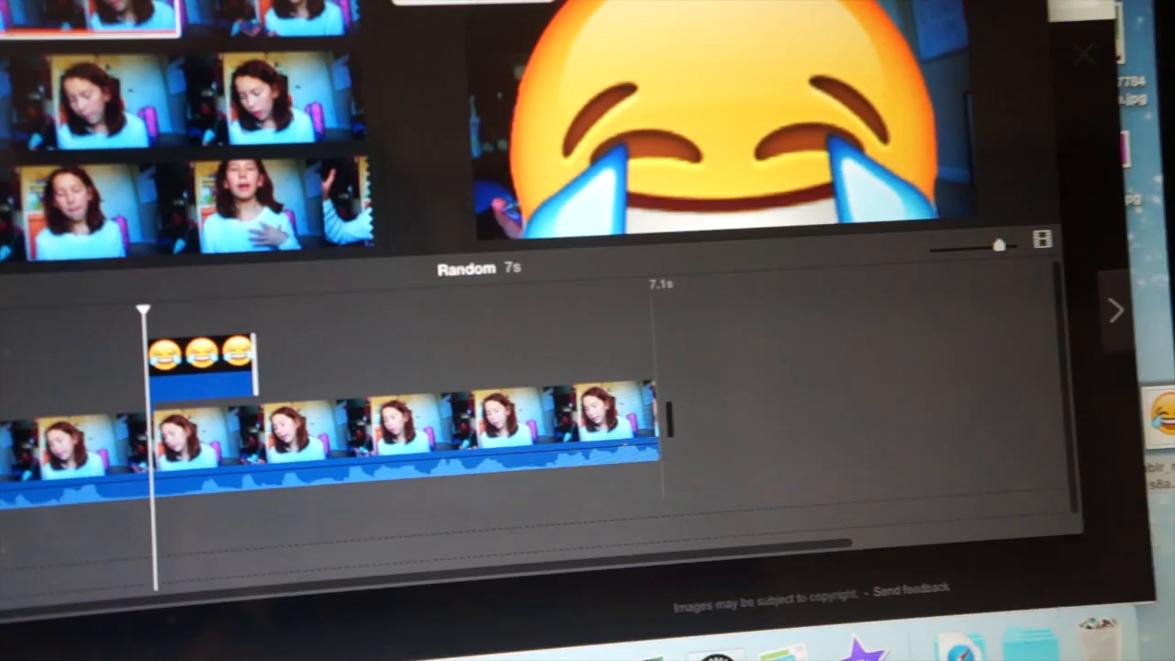
click(548, 92)
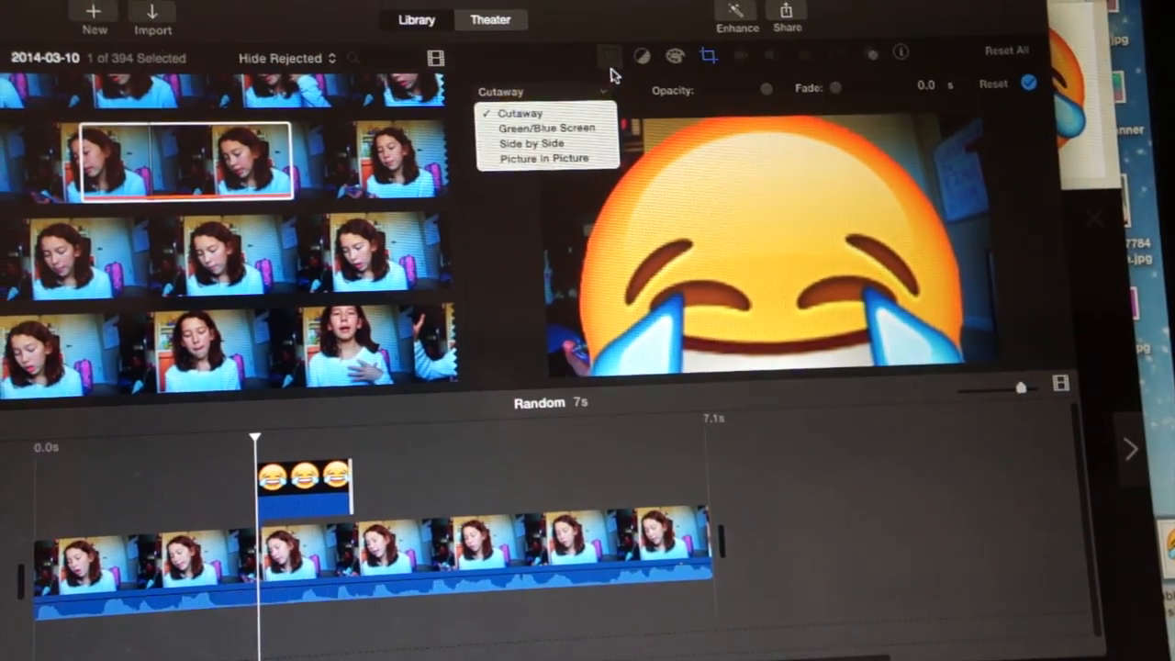
Step: Switch the emoji overlay to Picture in Picture and play the project back from before it
click(536, 158)
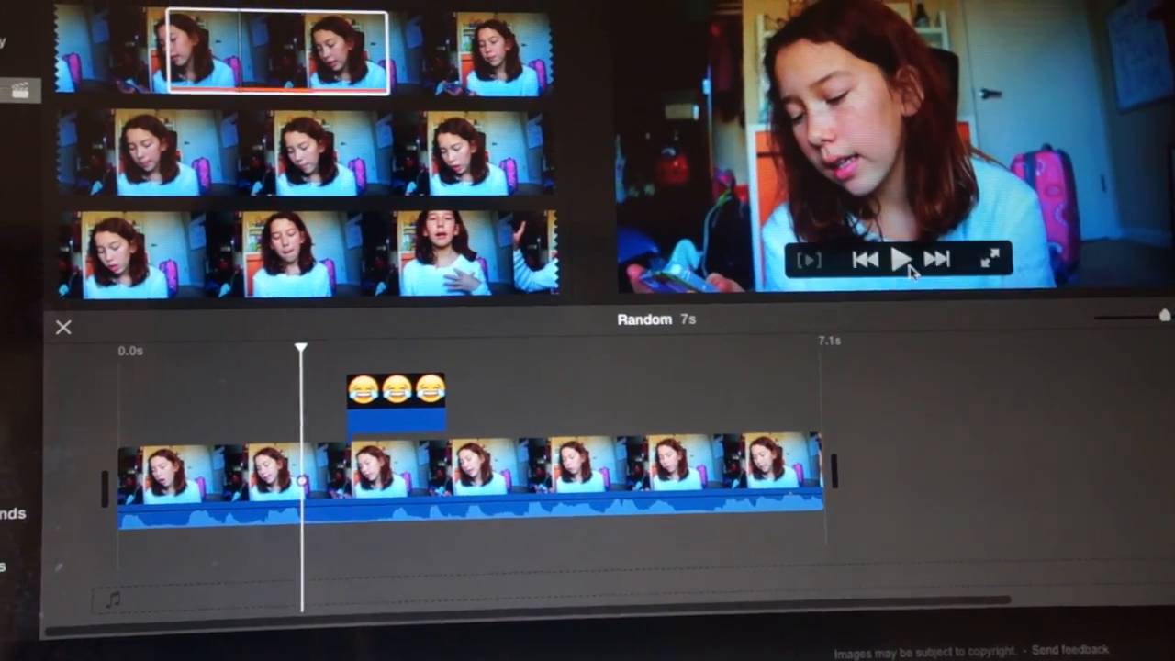
click(882, 257)
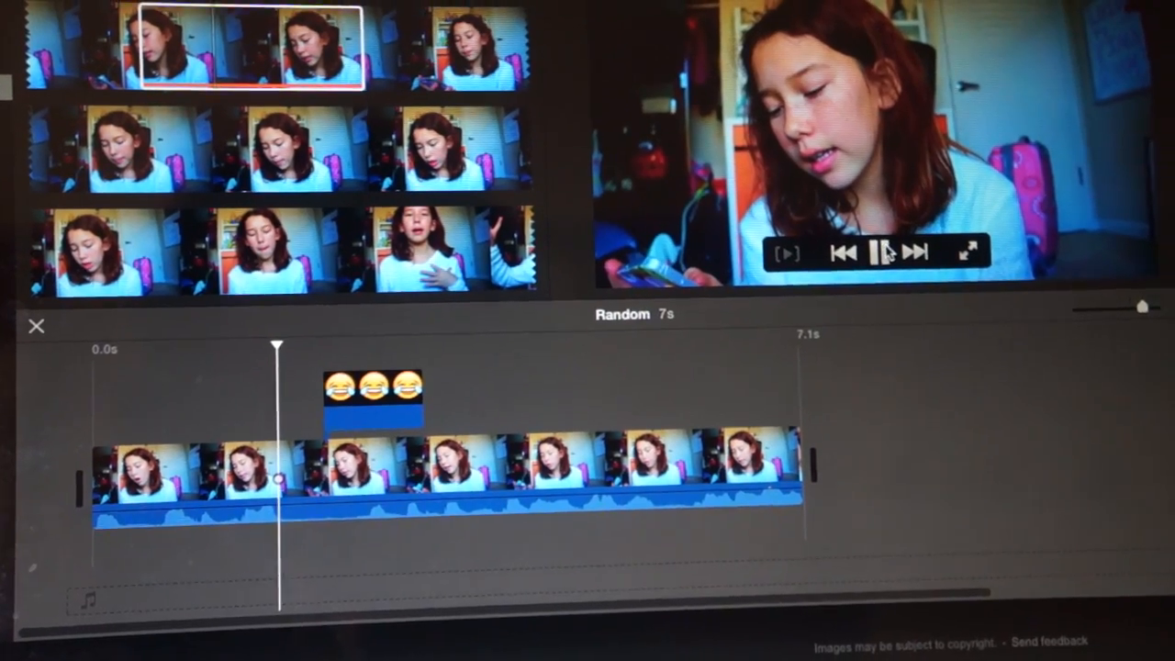